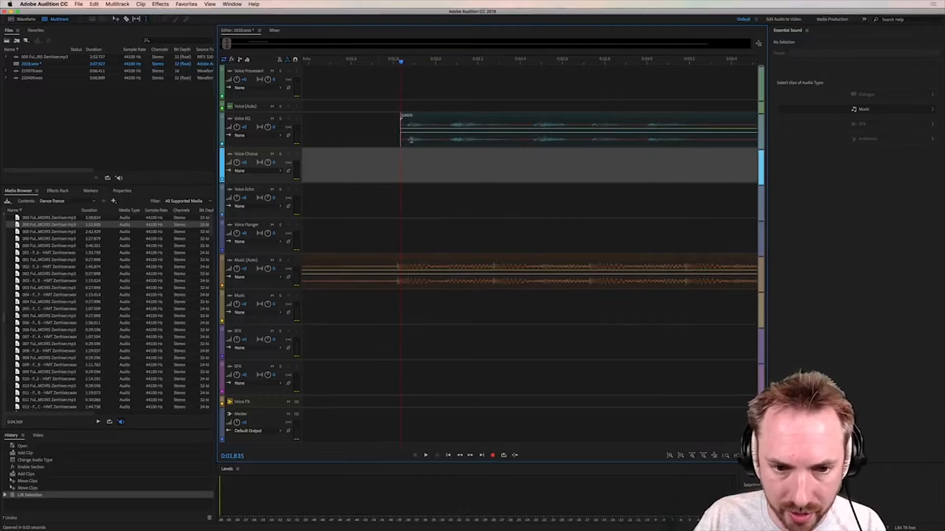
Switch to the Waveform editor to view the Illuminati sweeping-tones file's spectral frequency display.
left_click(26, 18)
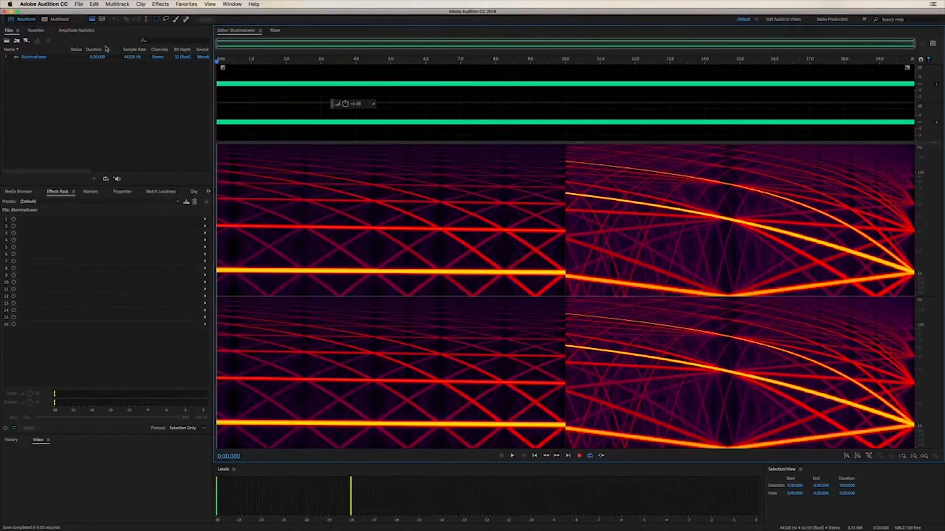
mouse_move(229, 200)
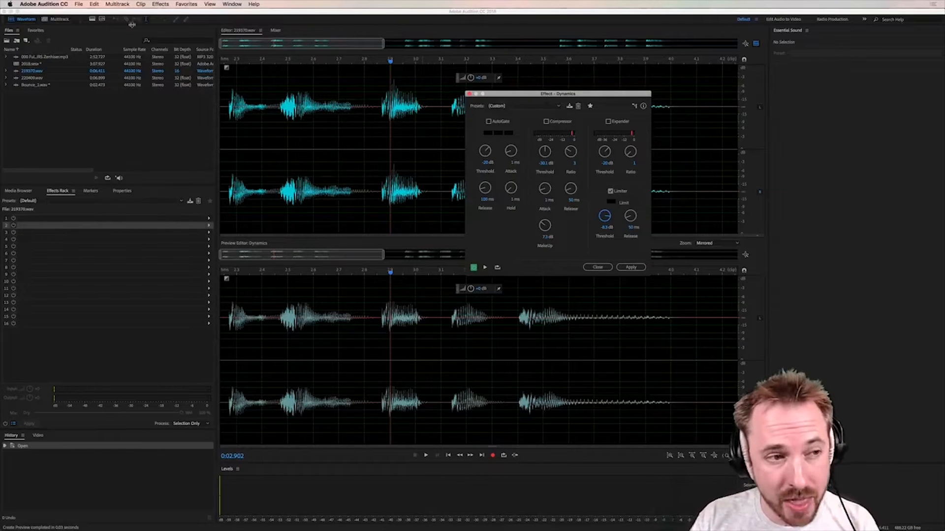
Apply Dynamics to the voice recording with Limiter enabled, adjusting Threshold and Release.
left_click(59, 19)
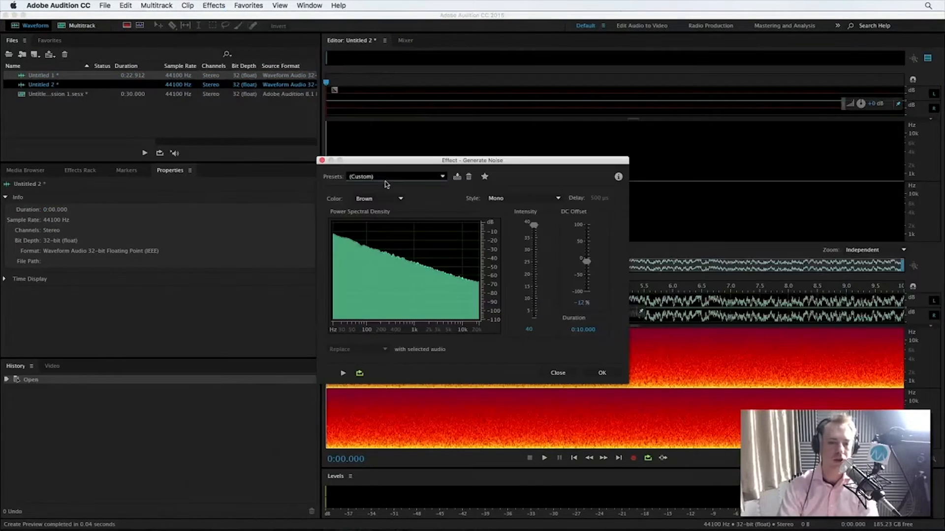
Open the Noise Color list showing Brown, Pink, White and Grey, keeping Brown.
left_click(379, 198)
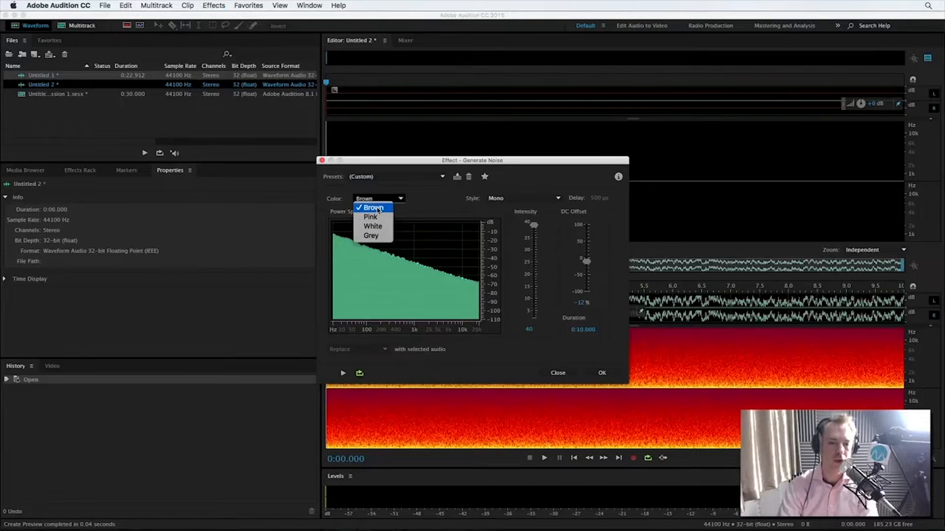
mouse_move(370, 217)
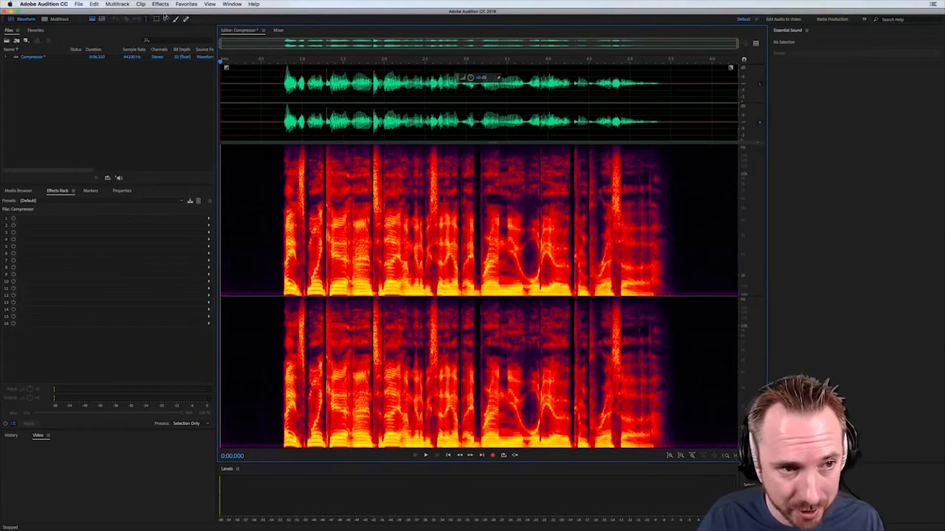
left_click(159, 5)
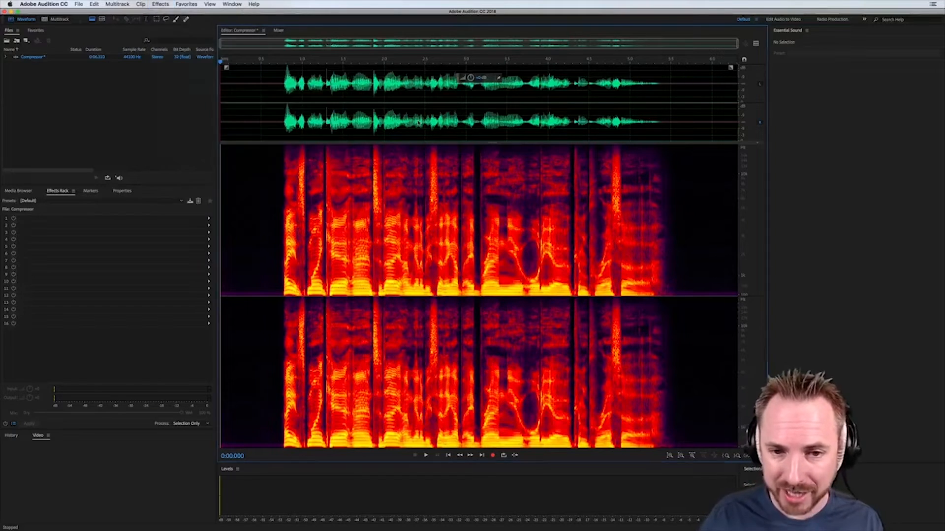
left_click(81, 25)
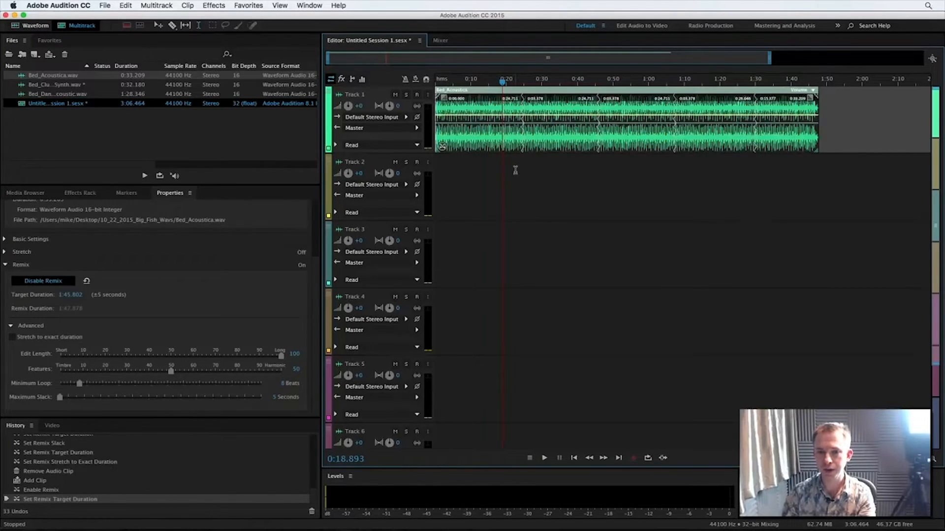
Play back the remixed Bed_Acoustica clip on Track 1 with its edit points marked.
left_click(542, 458)
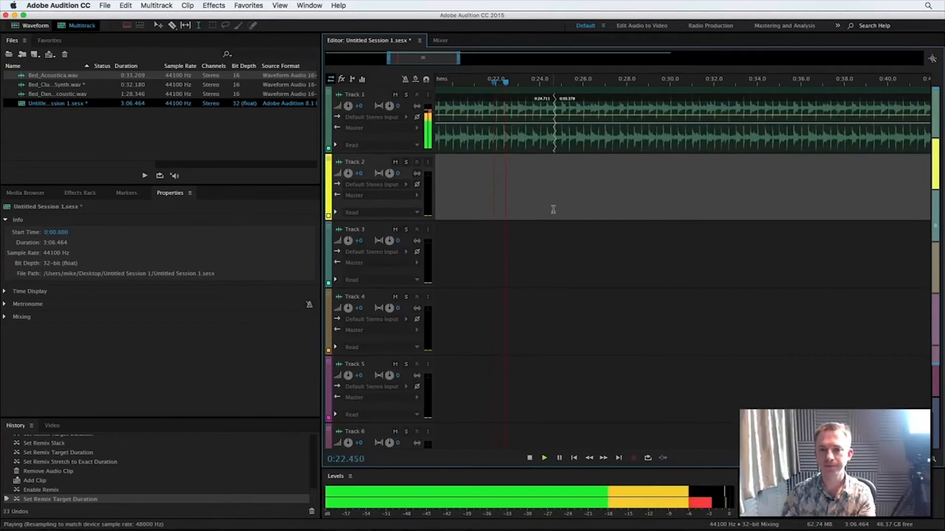